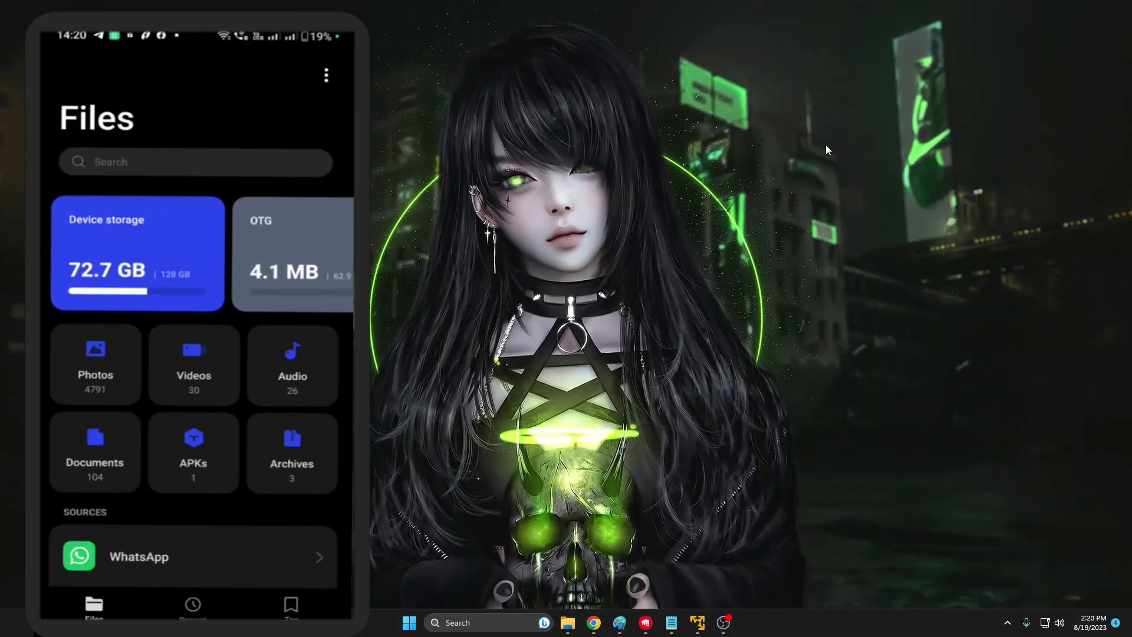
# Swipe from the OTG drive's storage in Files over to a blank Google search page
pyautogui.hscroll(-3)
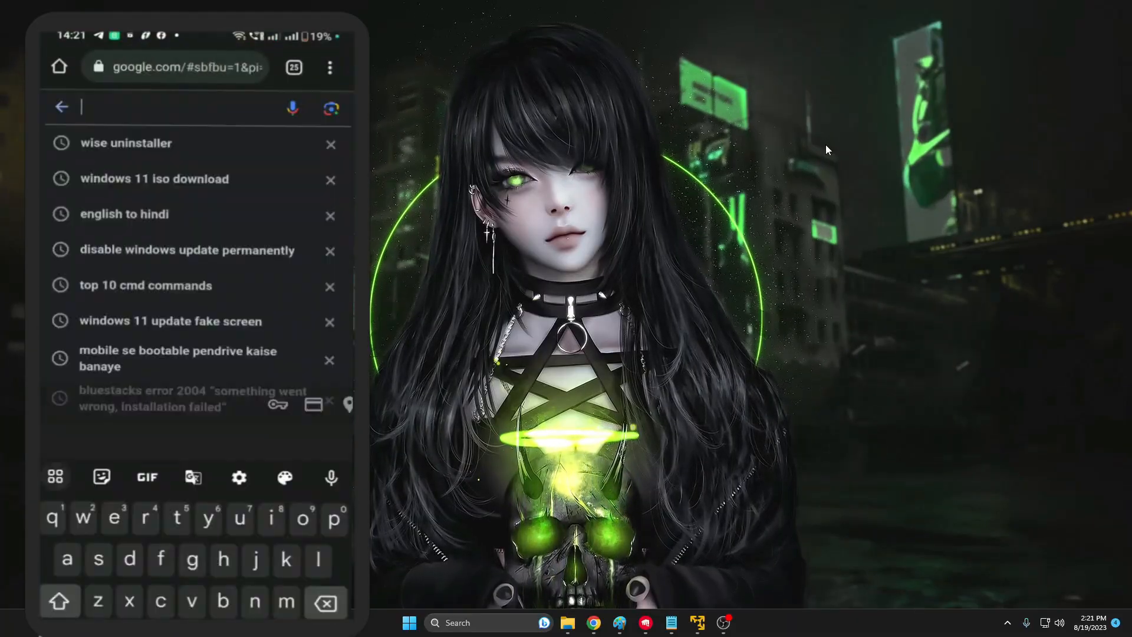
# Search Google for 'windows 11 iso download' by picking the suggestion after typing 'windows'
pyautogui.write('windows 11 iso')
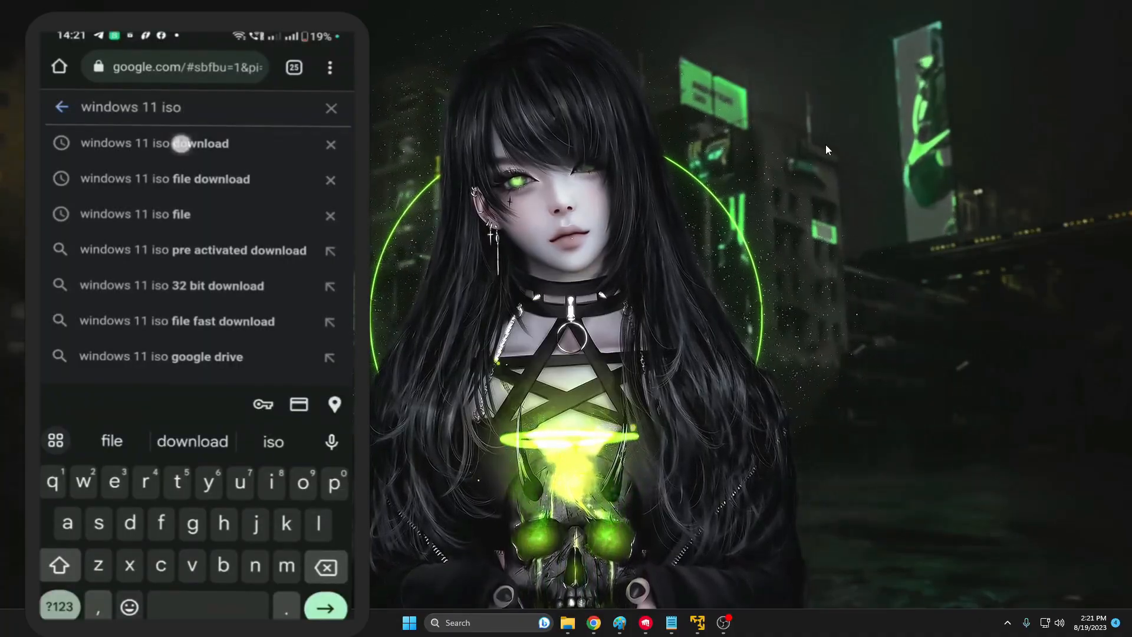
pyautogui.click(154, 143)
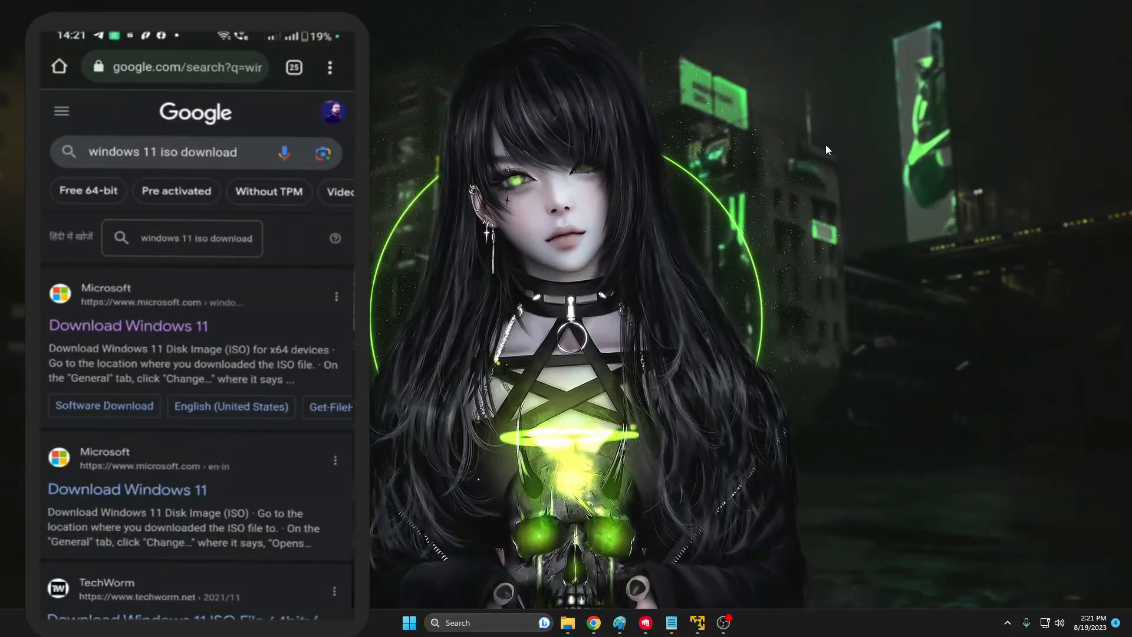
# On Microsoft's Download Windows 11 page, confirm English (United States) as the ISO language
pyautogui.click(128, 325)
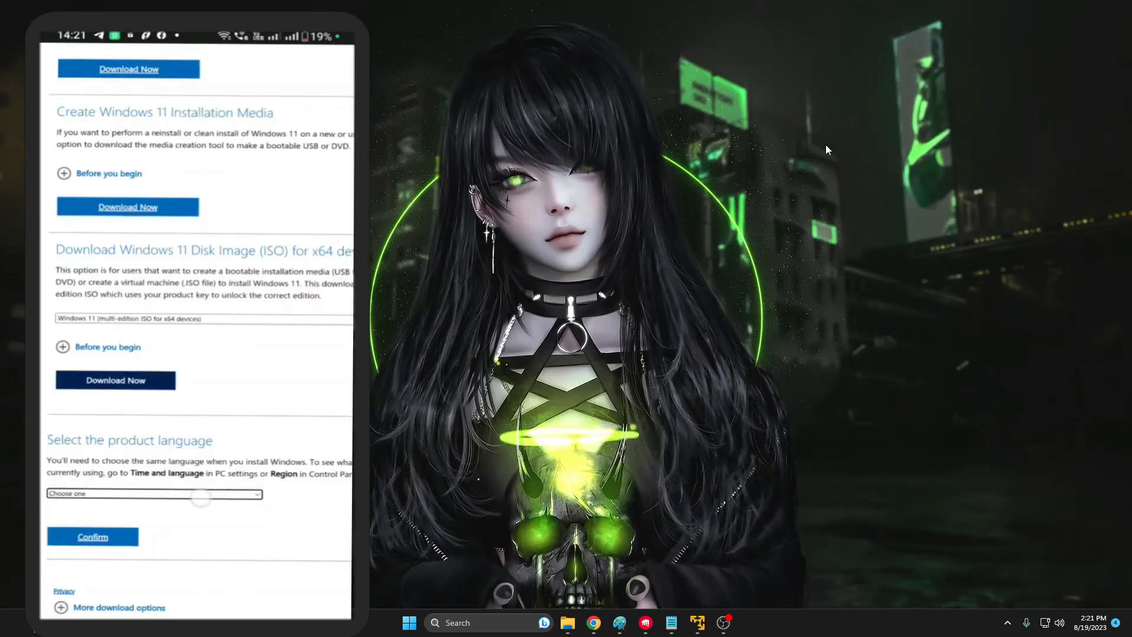
pyautogui.scroll(-3)
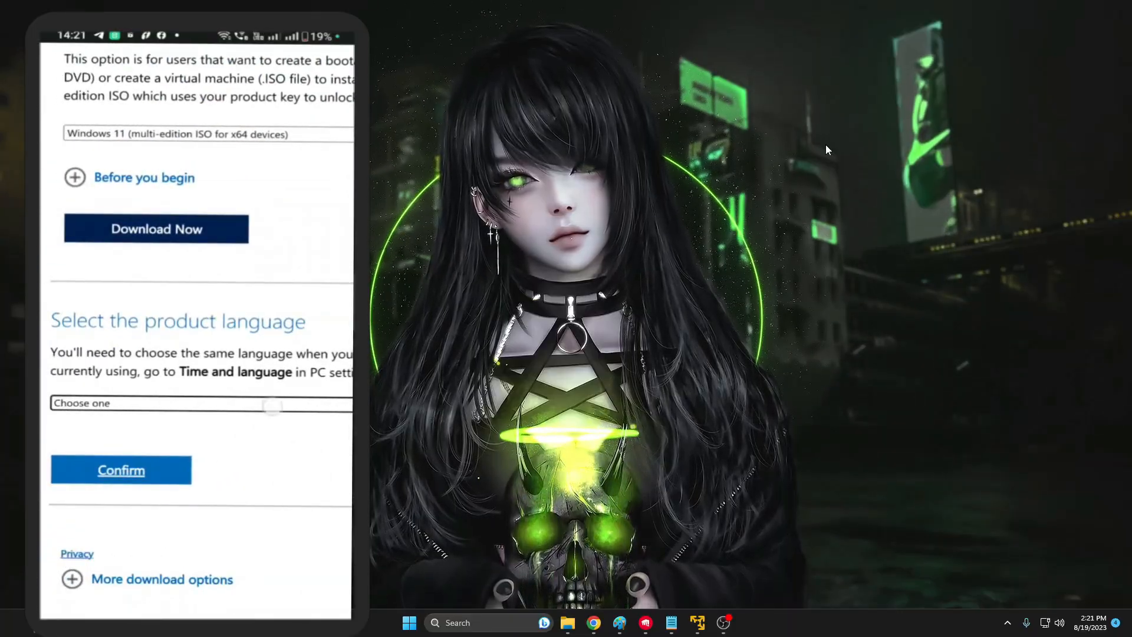
pyautogui.click(200, 402)
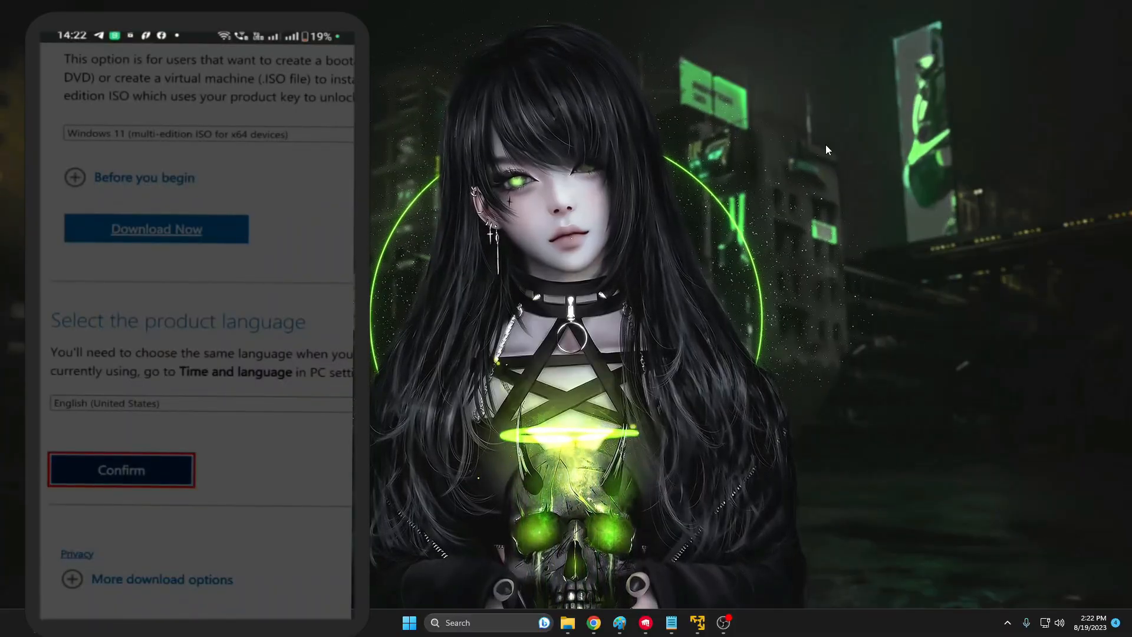
pyautogui.click(120, 470)
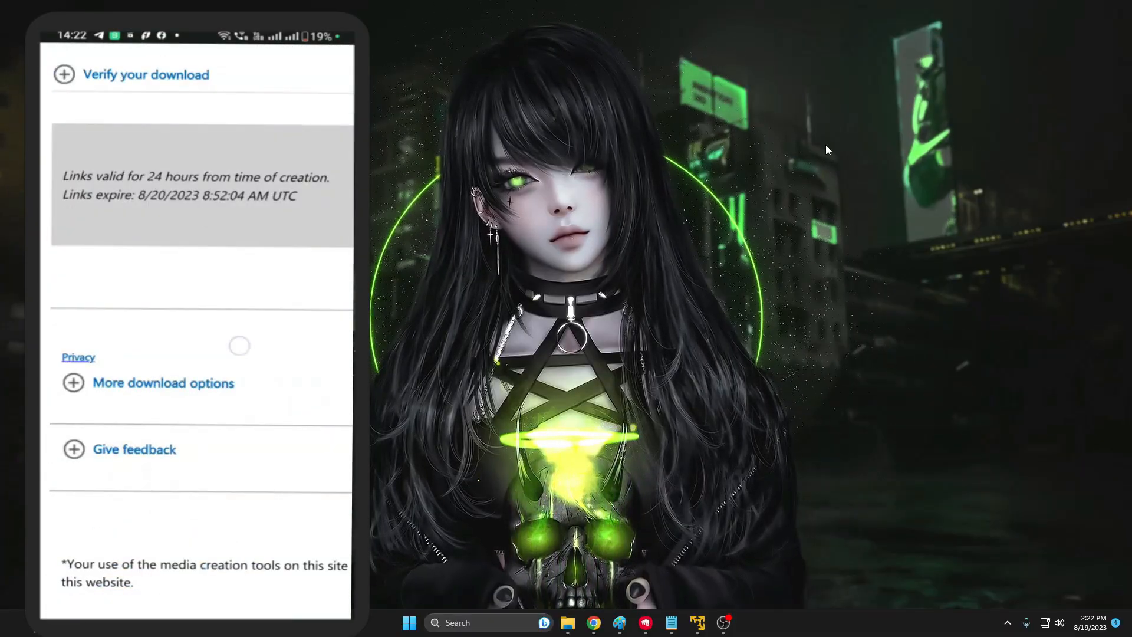
pyautogui.scroll(3)
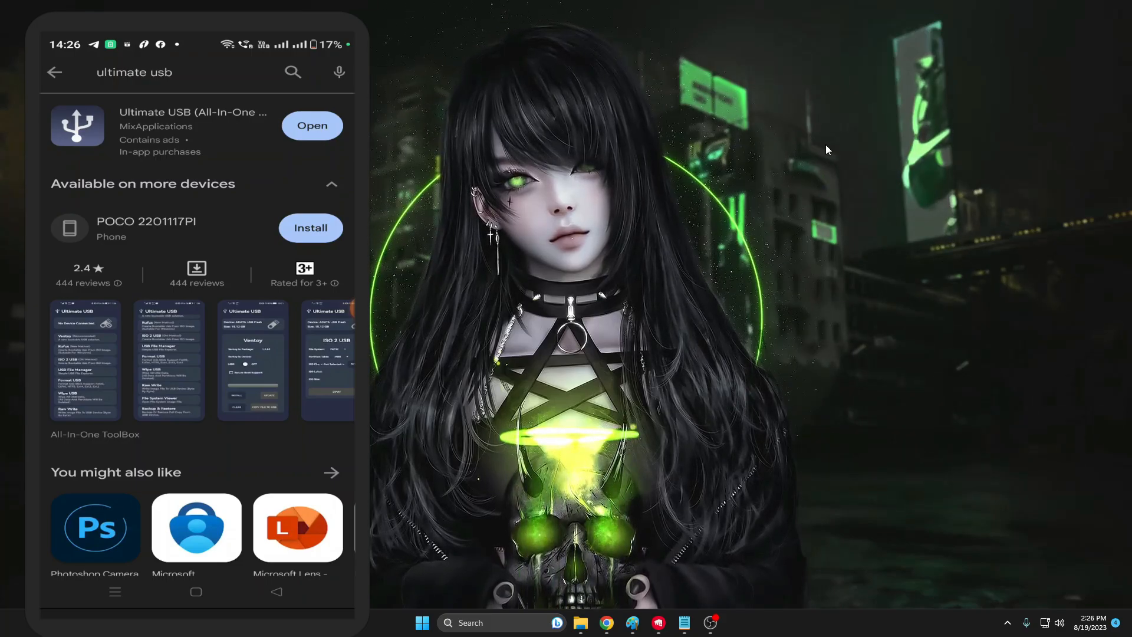
# Open Ultimate USB from Play Store and allow it access to the 58.59 GB flash drive
pyautogui.click(312, 125)
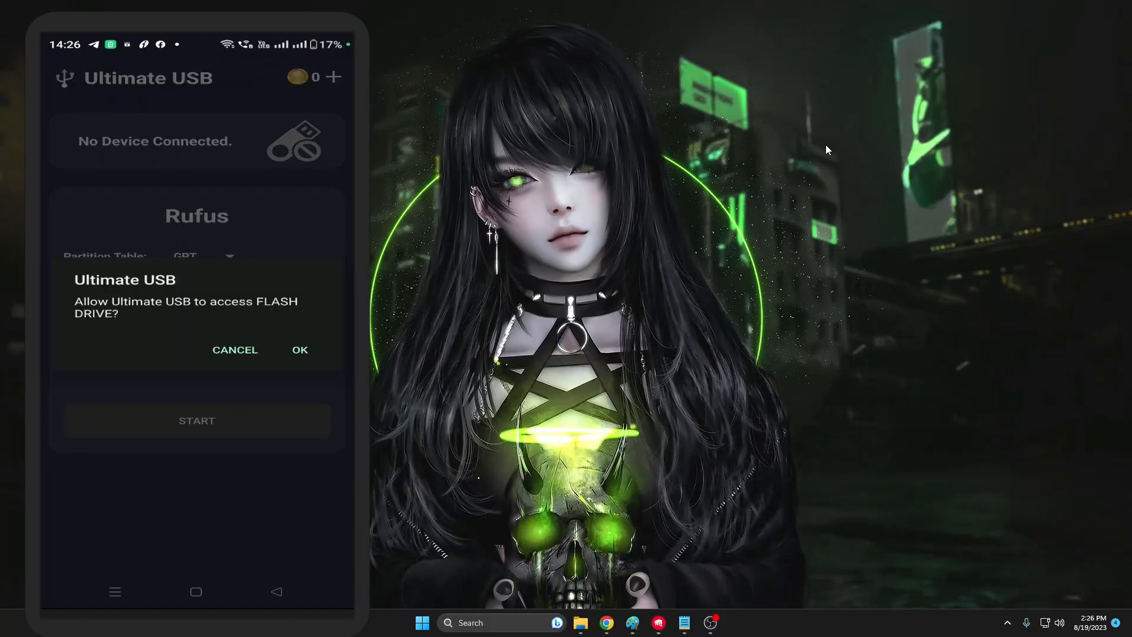
pyautogui.click(299, 349)
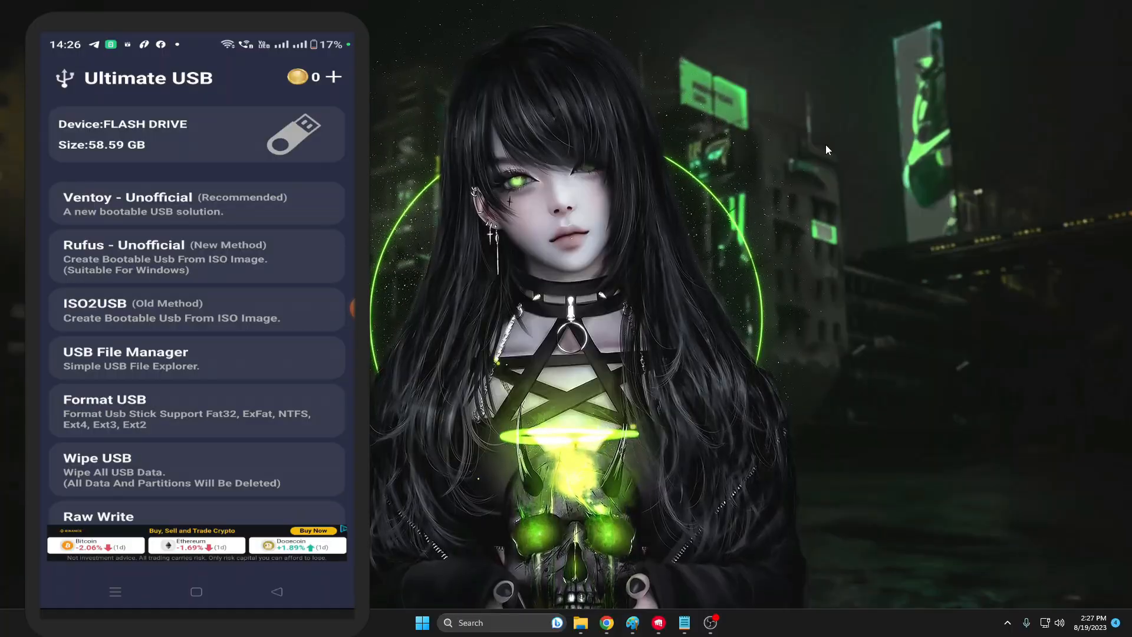
# Open Rufus and load Win11_22H2_English_x64v2.iso with a GPT partition table
pyautogui.click(197, 257)
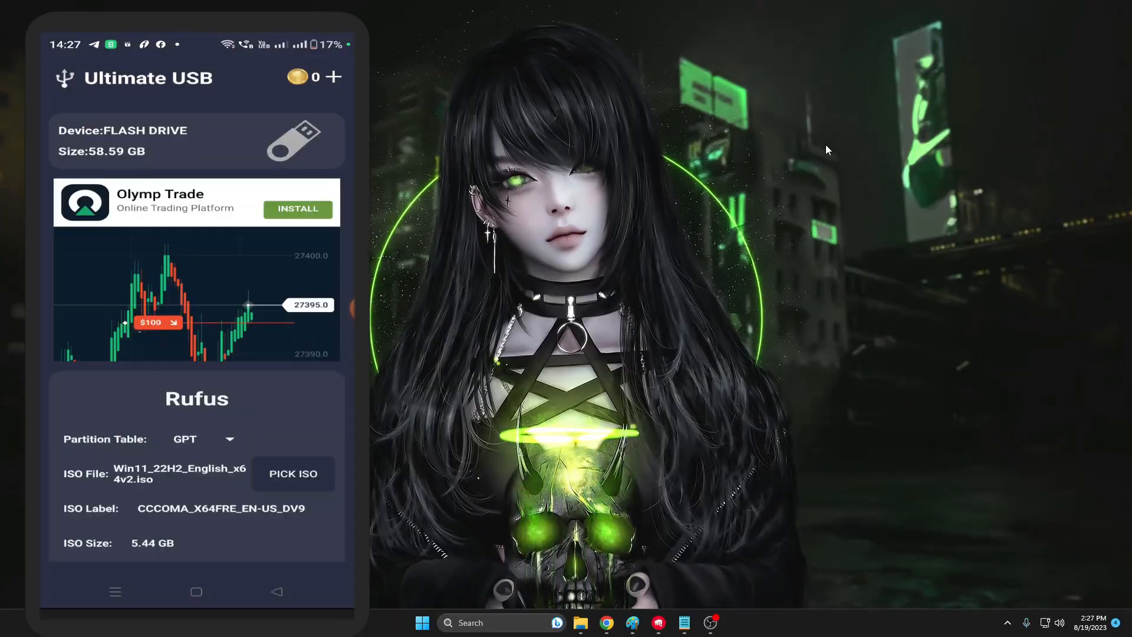
pyautogui.scroll(-3)
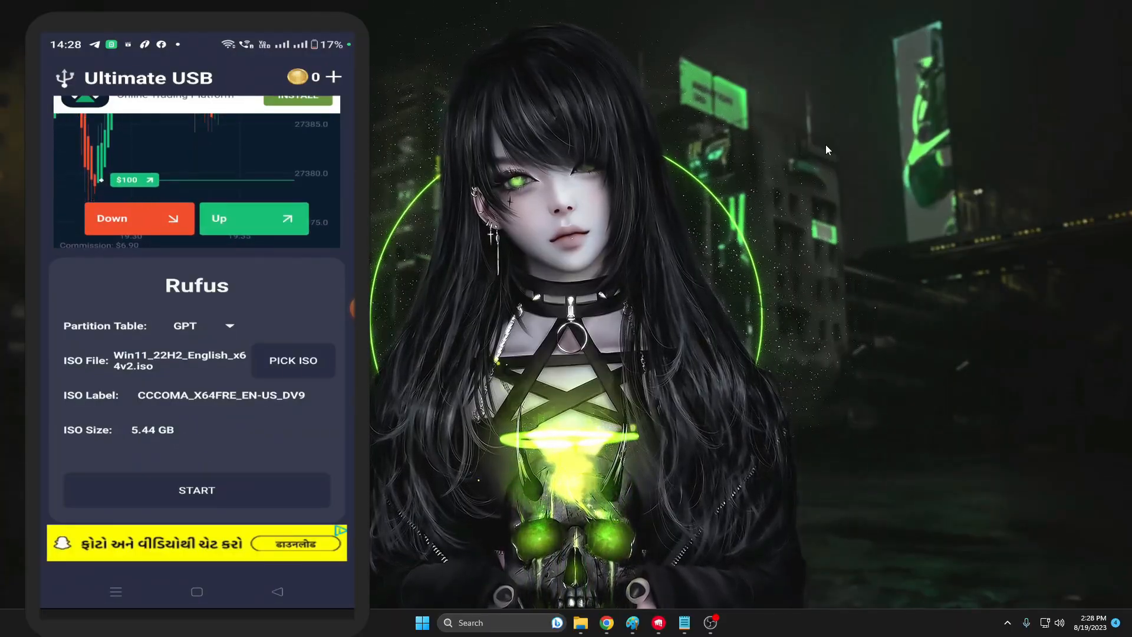
# Start the ISO write and accept the 3-coin full-format warning
pyautogui.click(197, 489)
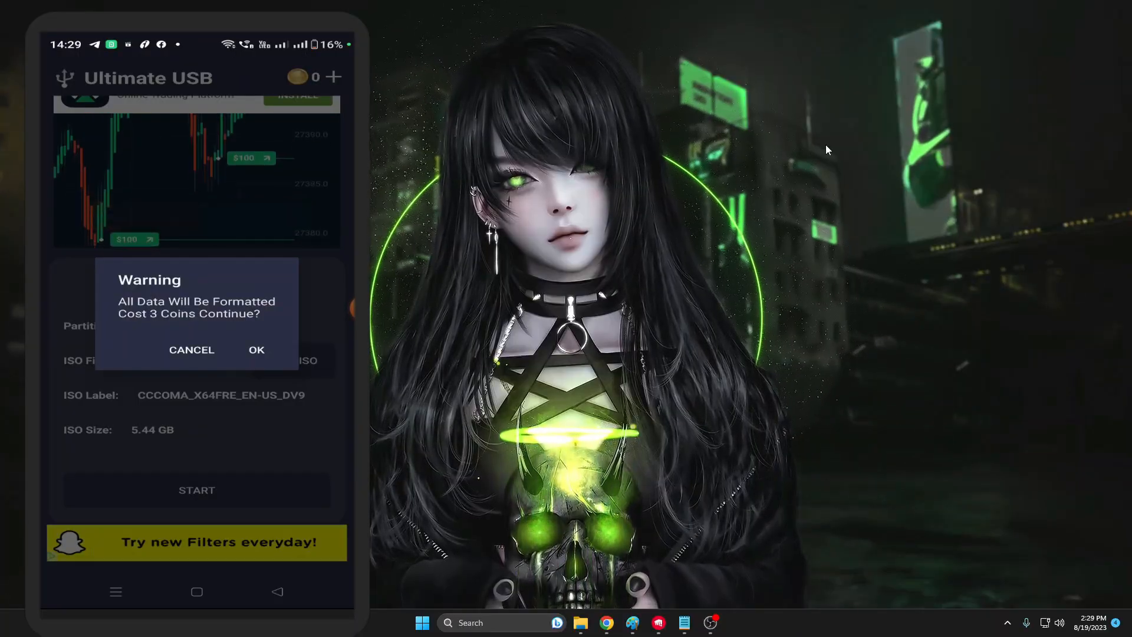
pyautogui.click(256, 350)
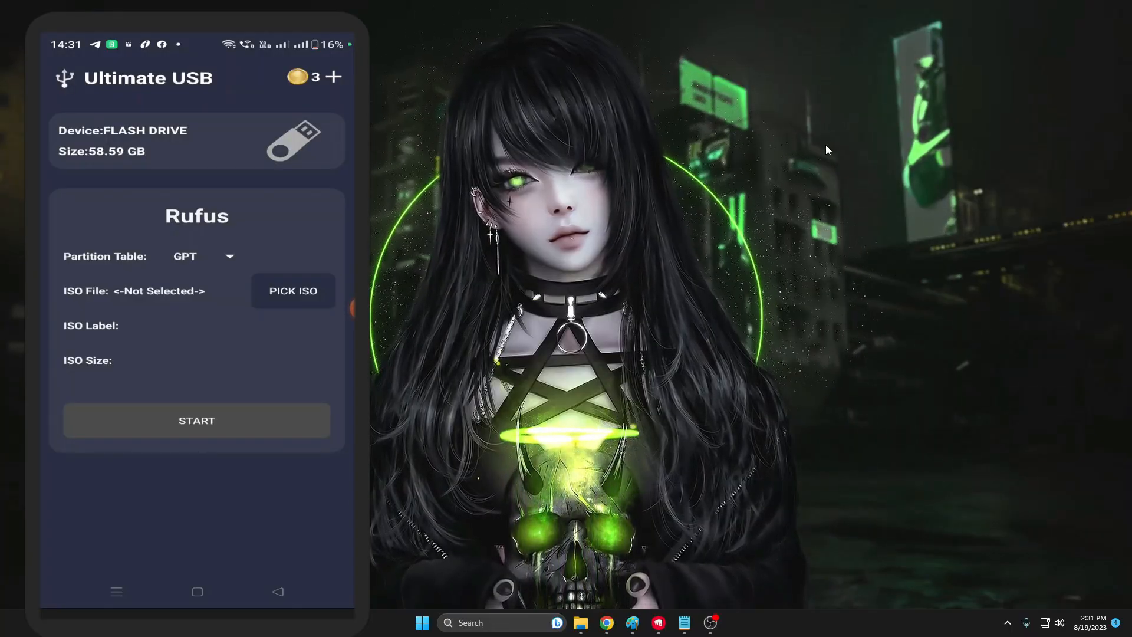
# Start again and accept the 3-coin warning to begin formatting the drive
pyautogui.click(197, 421)
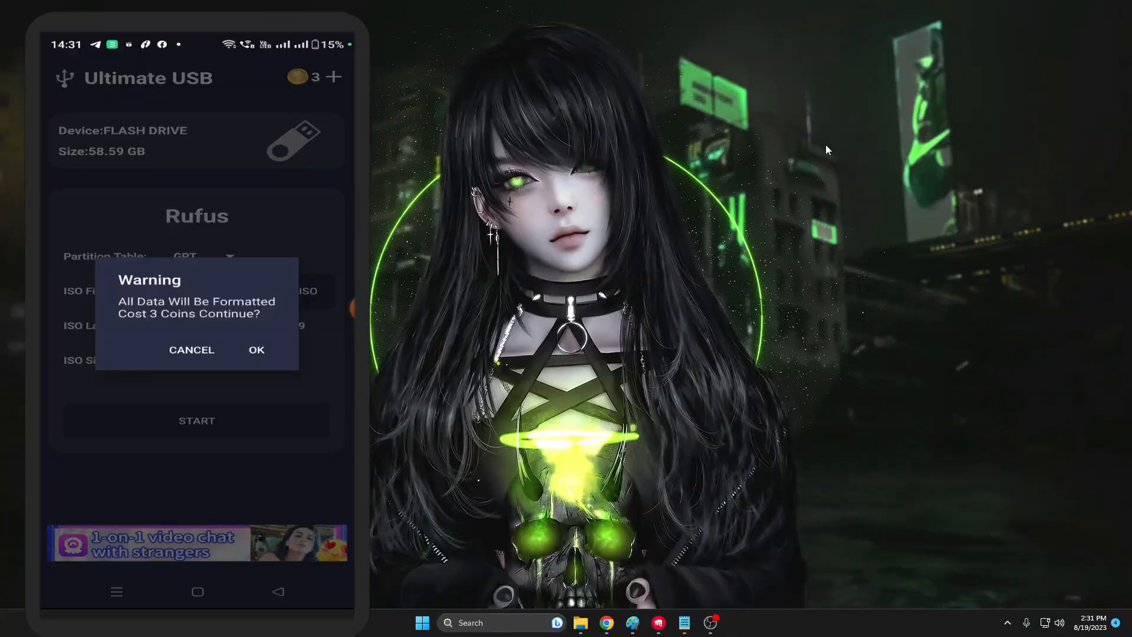
pyautogui.click(256, 350)
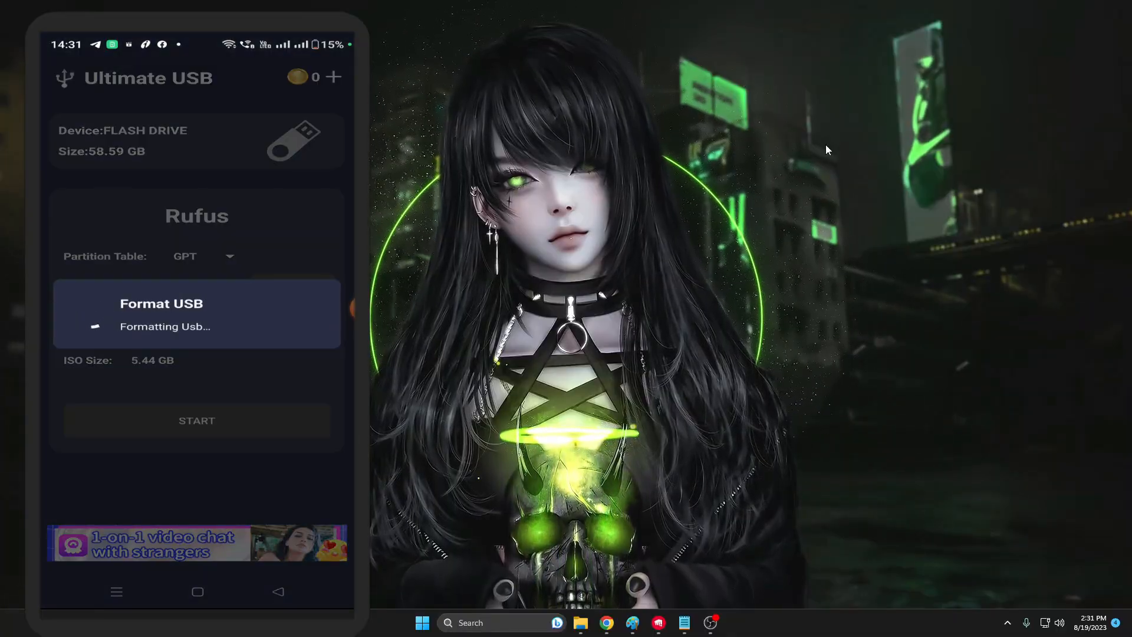